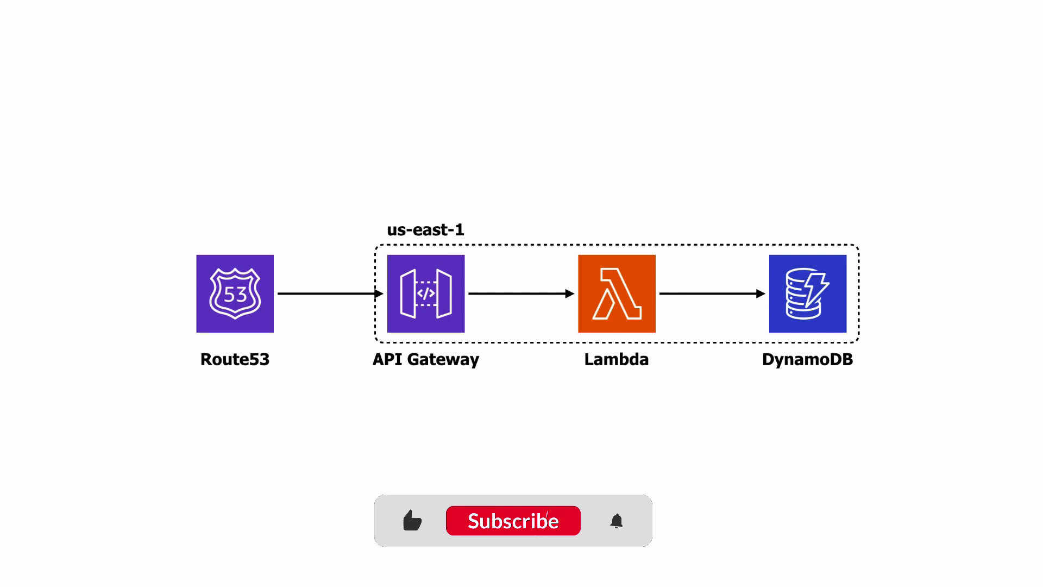
Advance the slide so Route53 routes into the us-east-1 box with API Gateway, Lambda, DynamoDB.
click(512, 521)
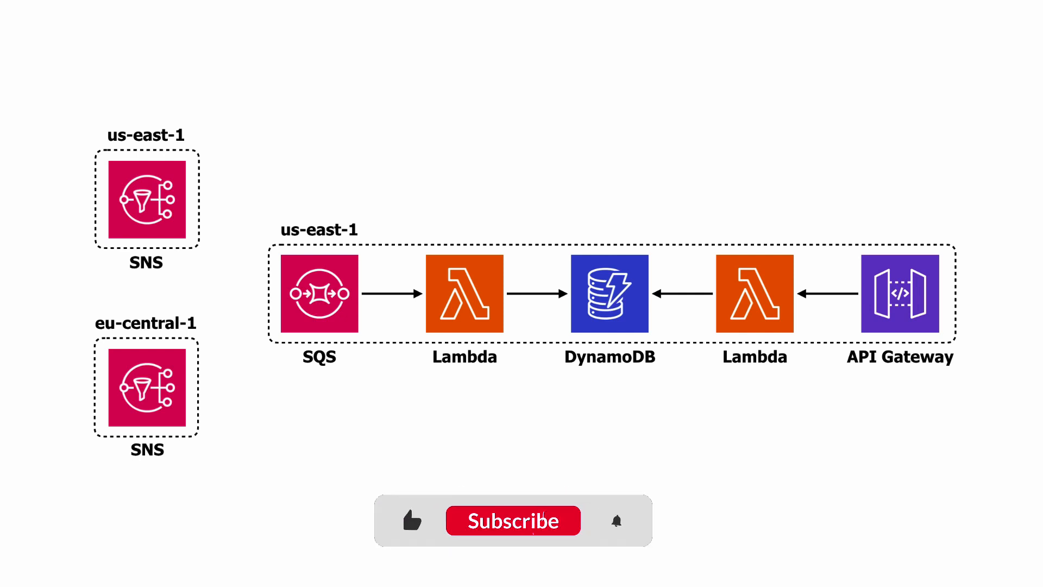
Advance the slide to show SNS in both regions and the SQS/API Gateway Lambda paths into DynamoDB.
click(512, 521)
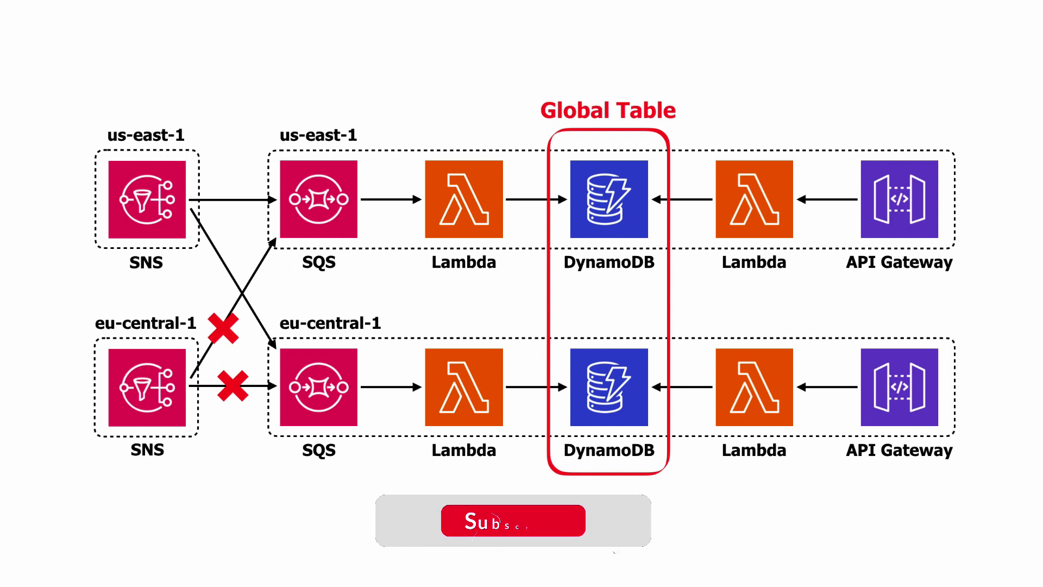
Advance the slide to duplicate the eu-central-1 pipeline, group DynamoDB as Global Table, cross out SNS links.
click(513, 521)
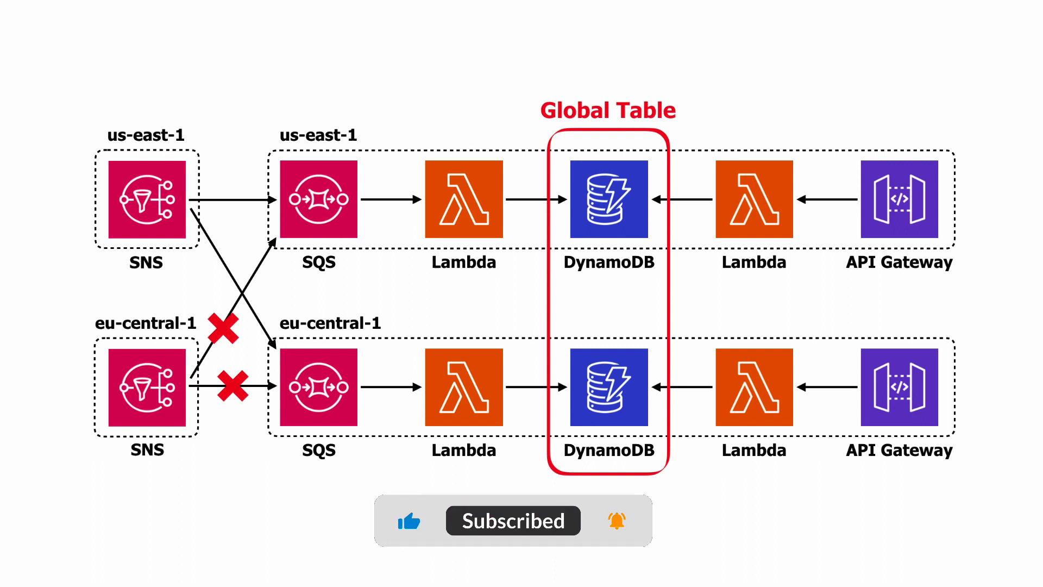